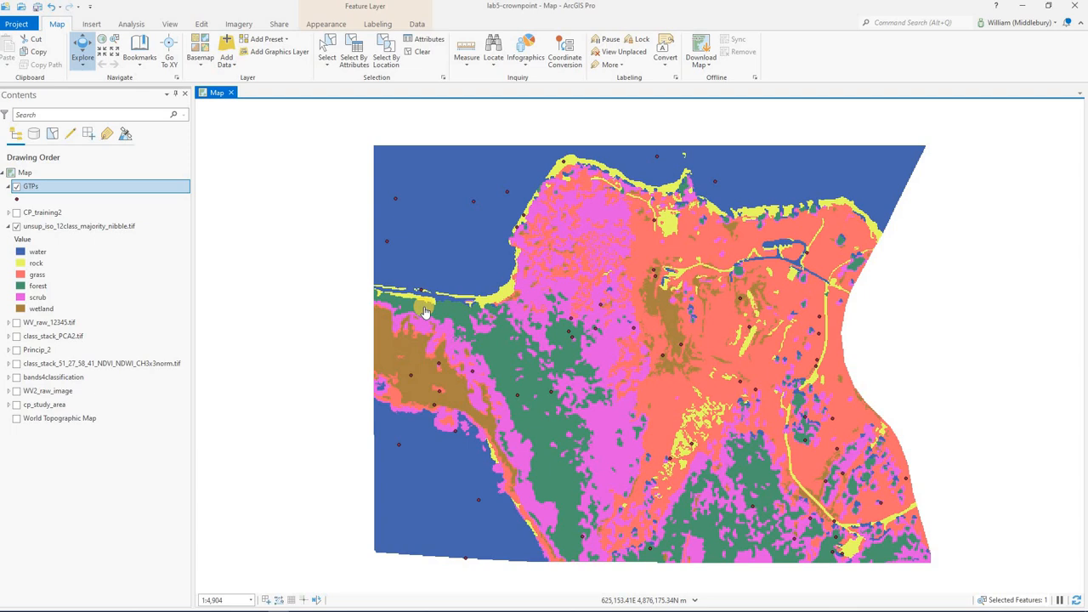
mouse_move(425, 200)
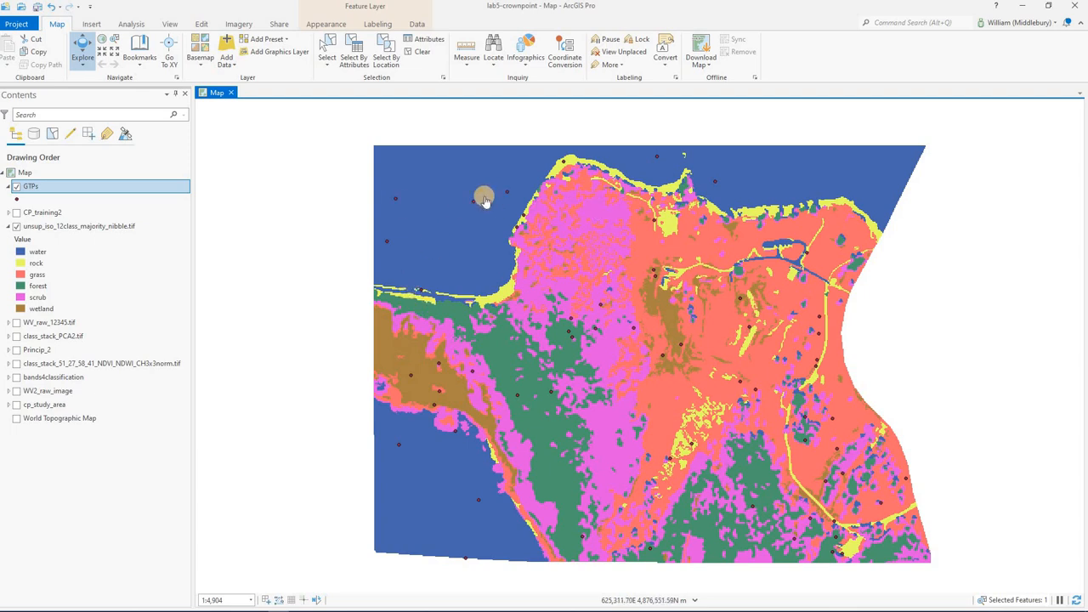
mouse_move(462, 361)
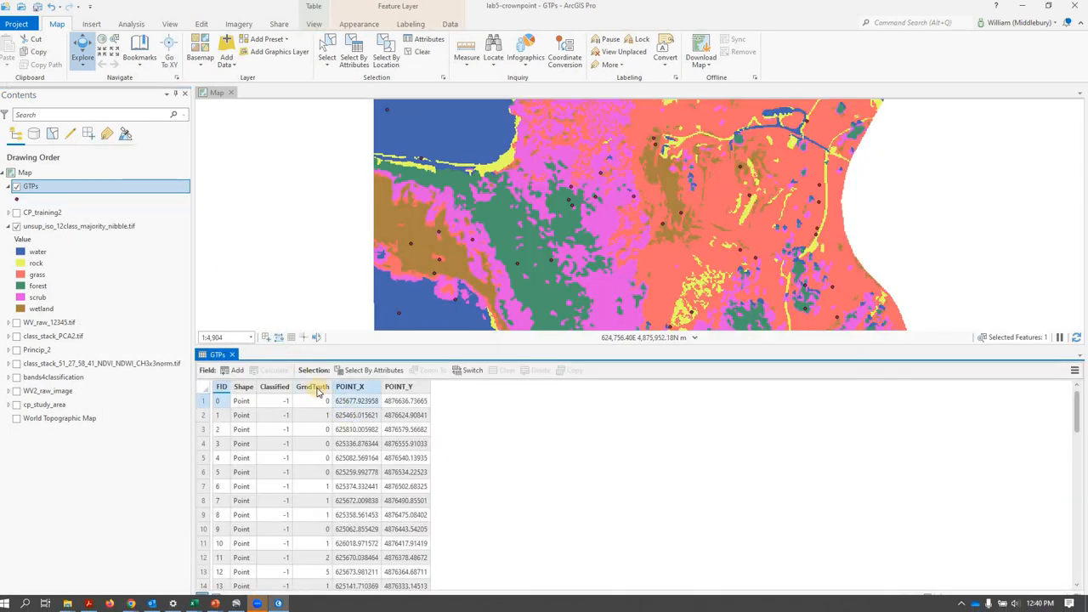
mouse_move(313, 388)
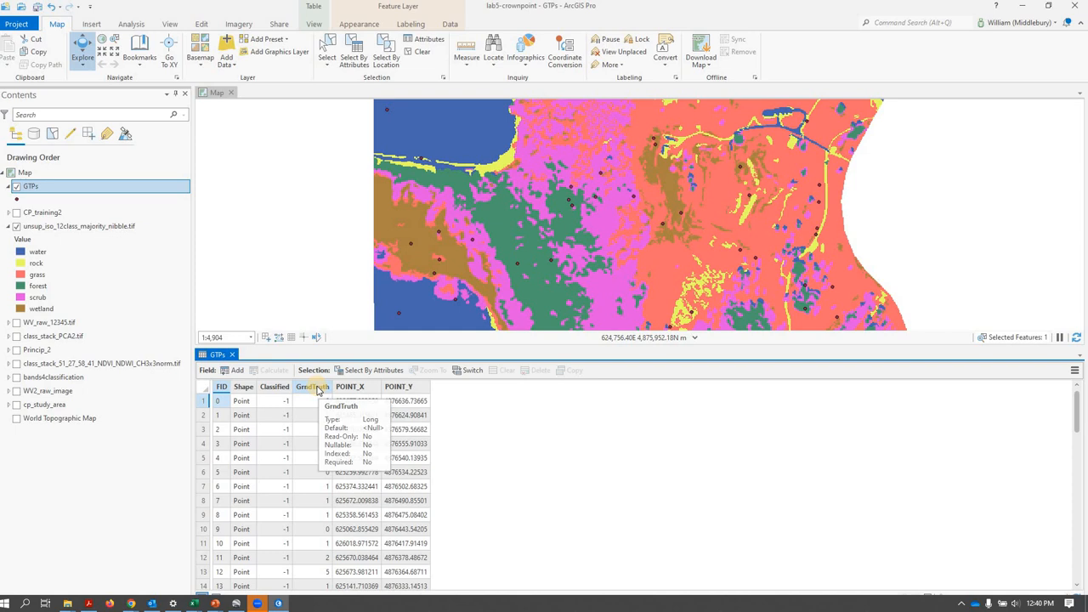
- Sort the GTPs attribute table ascending by the GroundTruth field
left_click(313, 386)
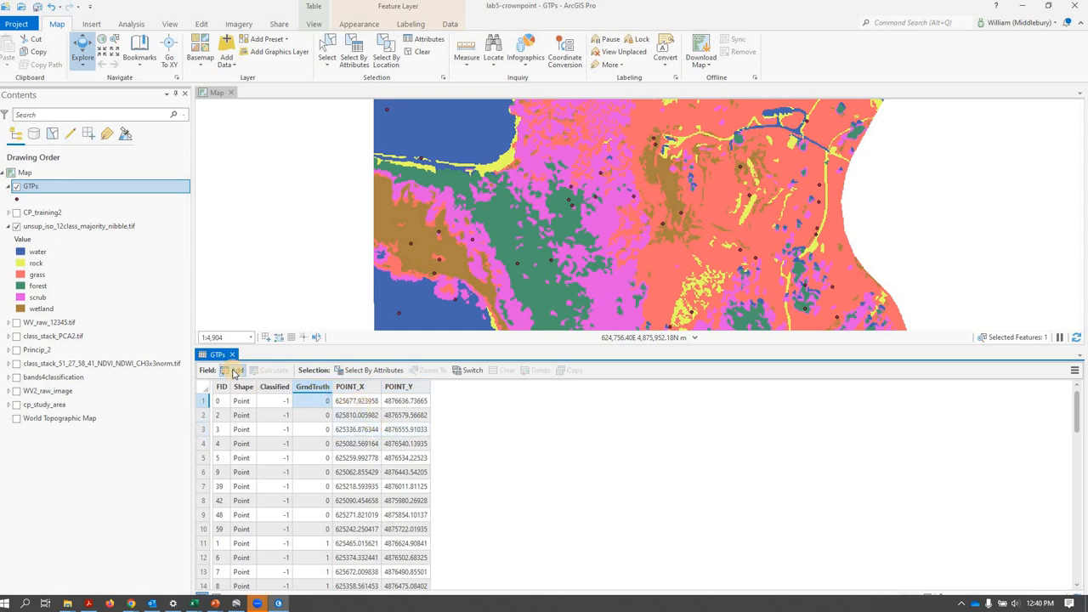
- Add a new field 'name' to the GTPs table and choose its data type
left_click(224, 370)
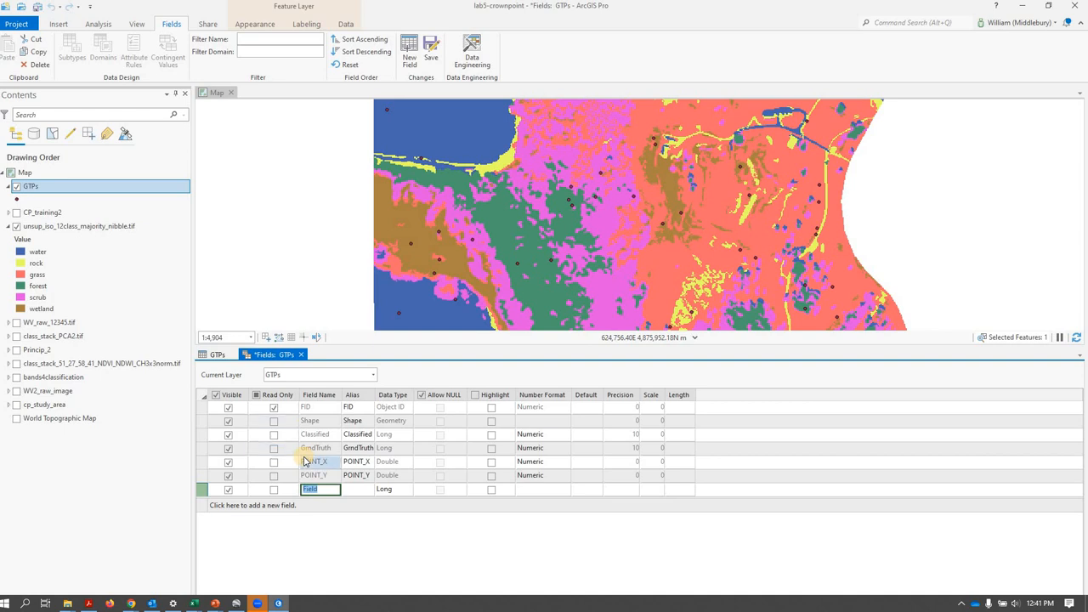
type("name")
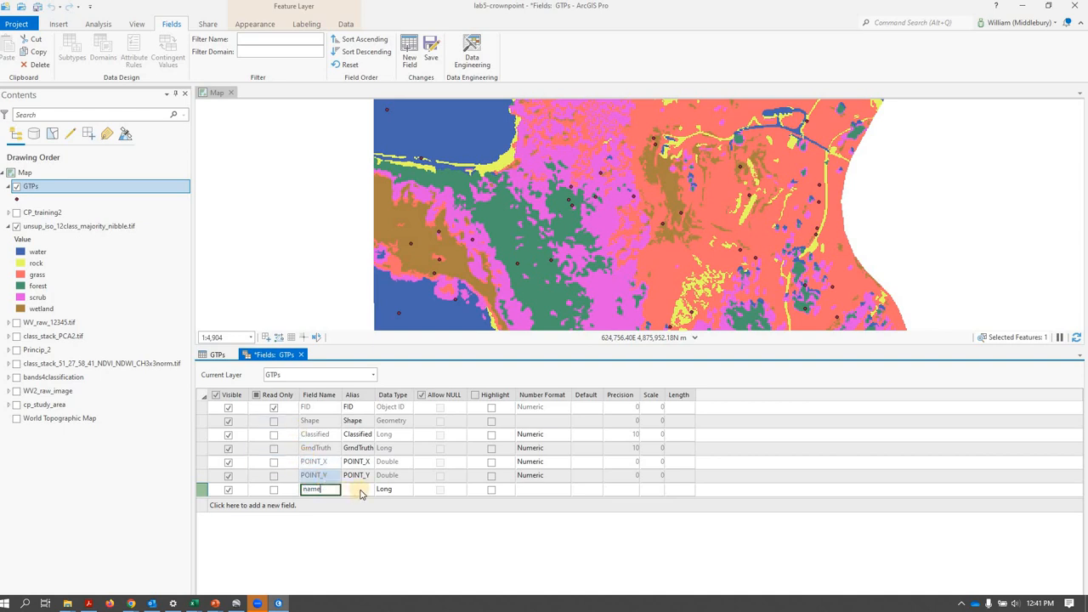
left_click(393, 489)
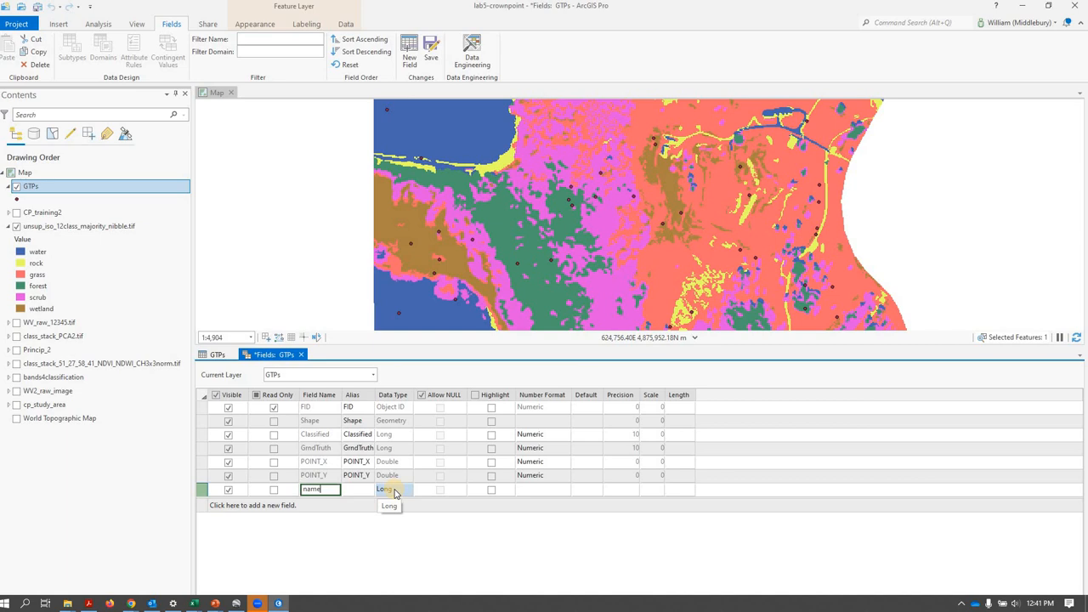
left_click(391, 490)
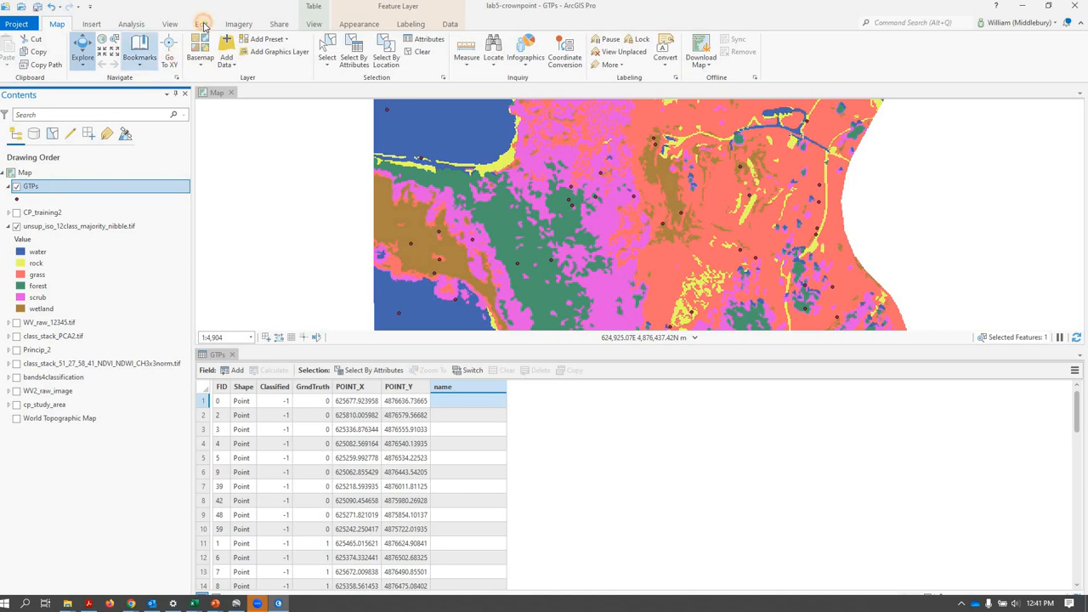
- Enter 'water' for GroundTruth 0 points and 'rock' for GroundTruth 1 points in the name field
left_click(201, 24)
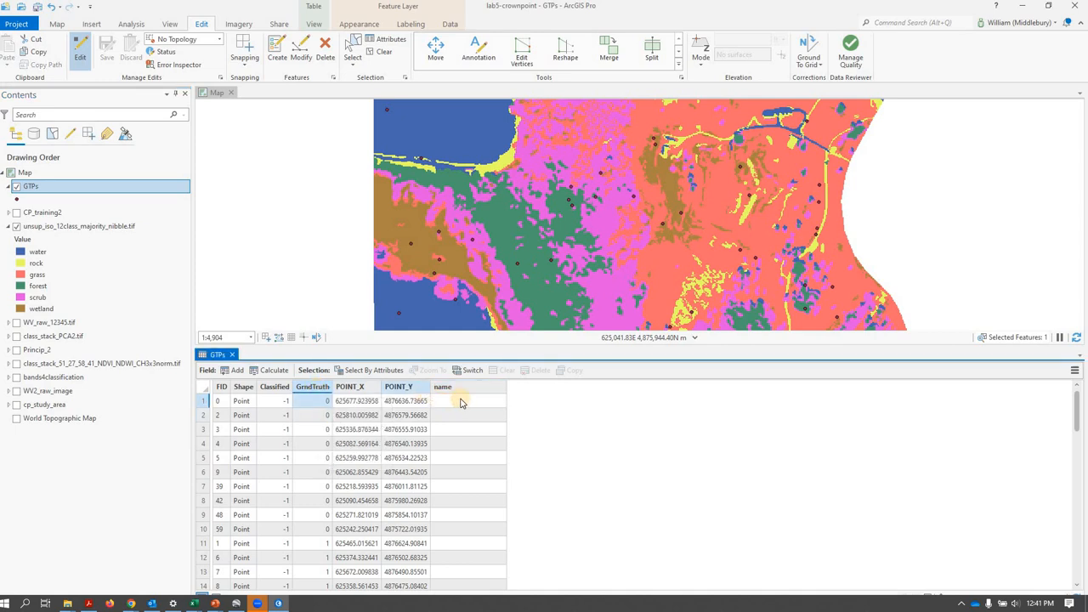
left_click(469, 401)
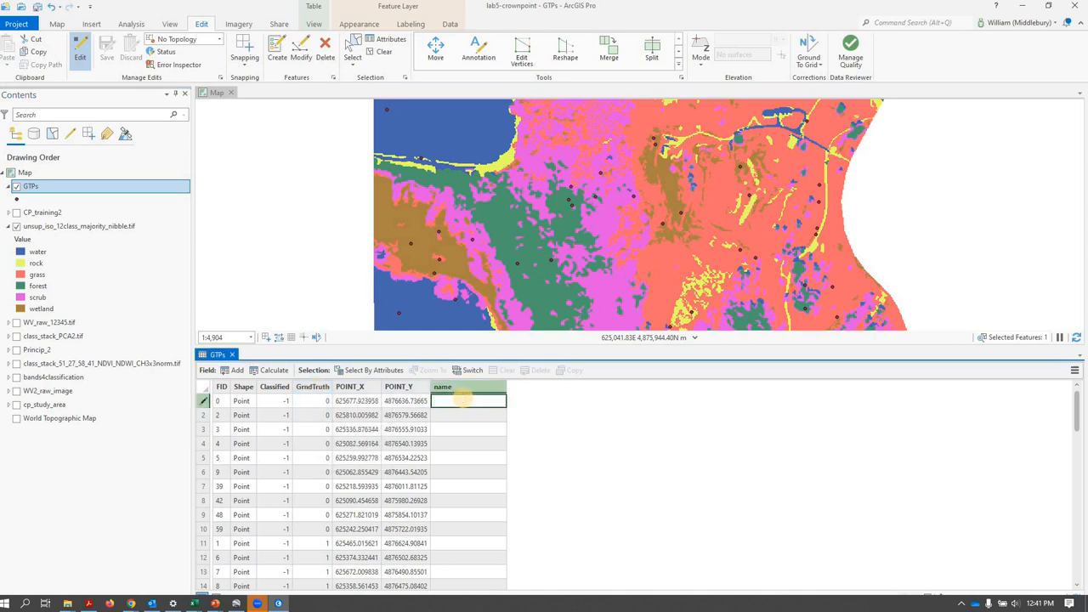
type("water")
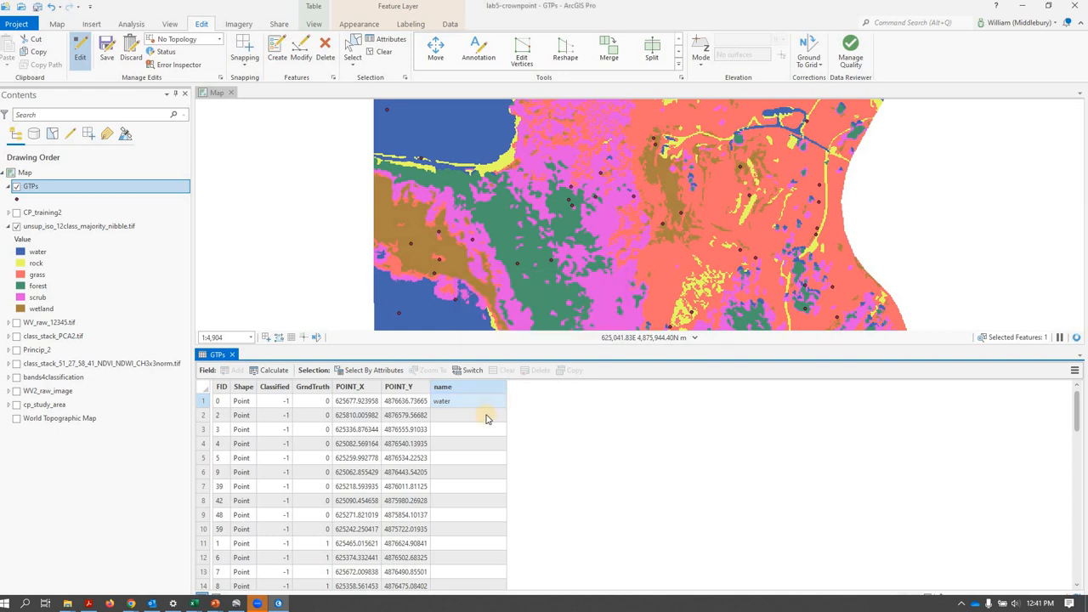
mouse_move(503, 406)
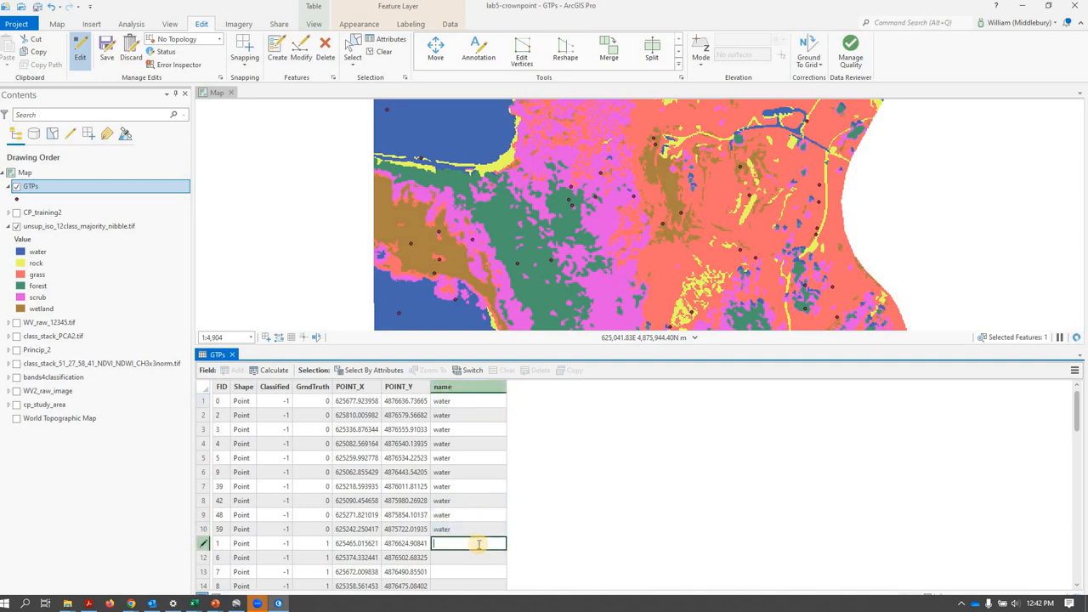
type("rock")
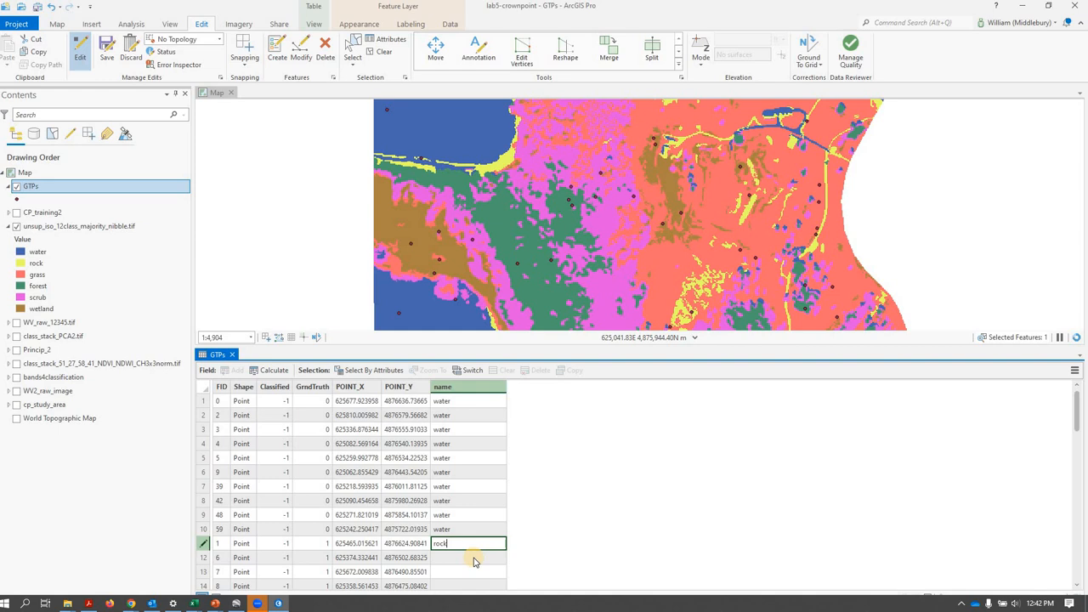
left_click(468, 544)
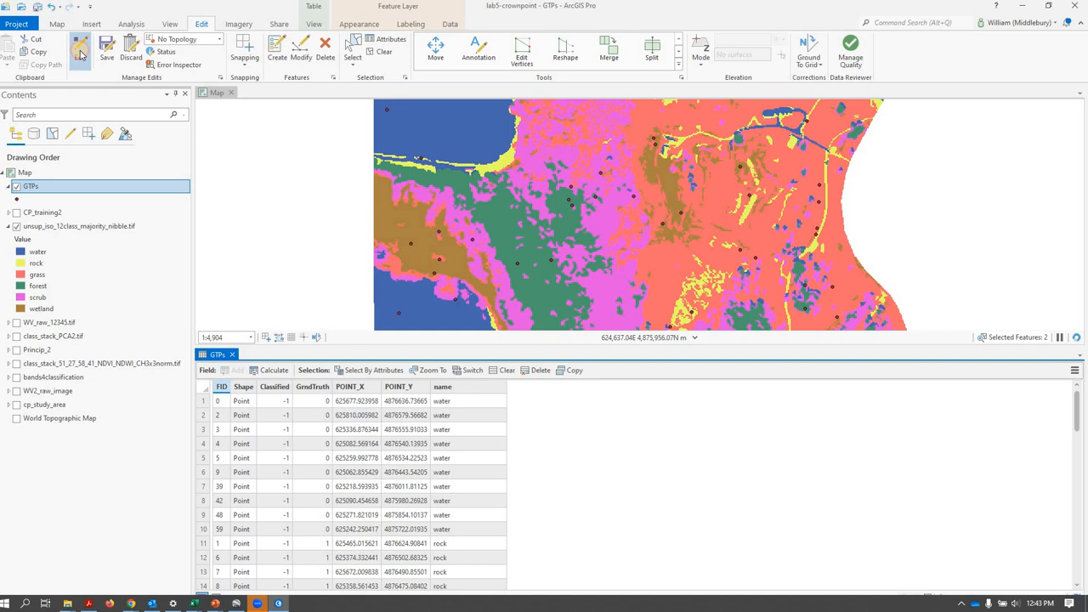
- Stop editing and save the name edits to the GTPs layer
left_click(80, 49)
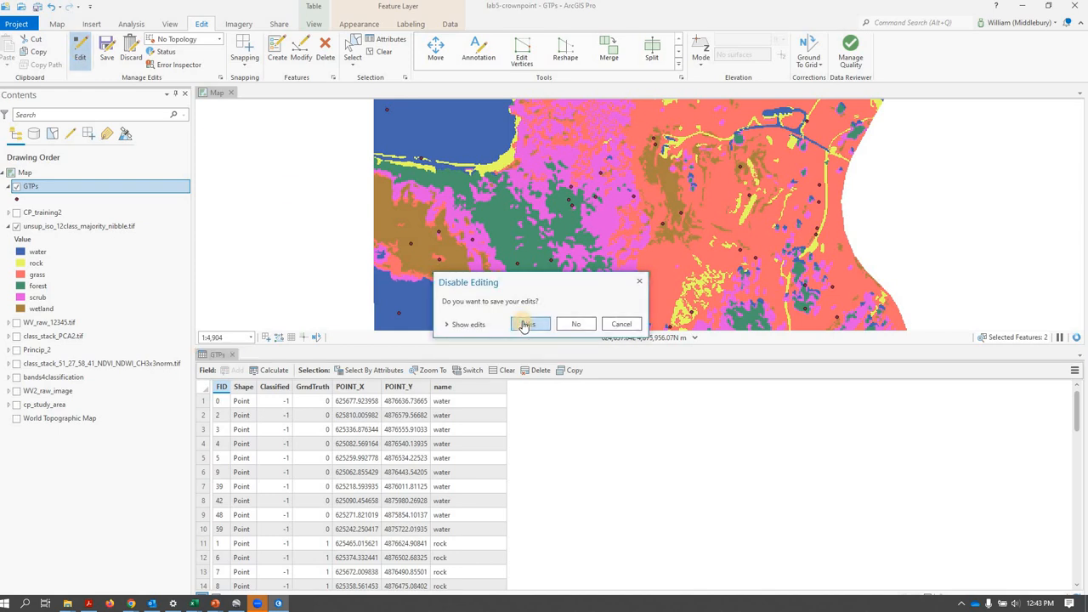
left_click(528, 323)
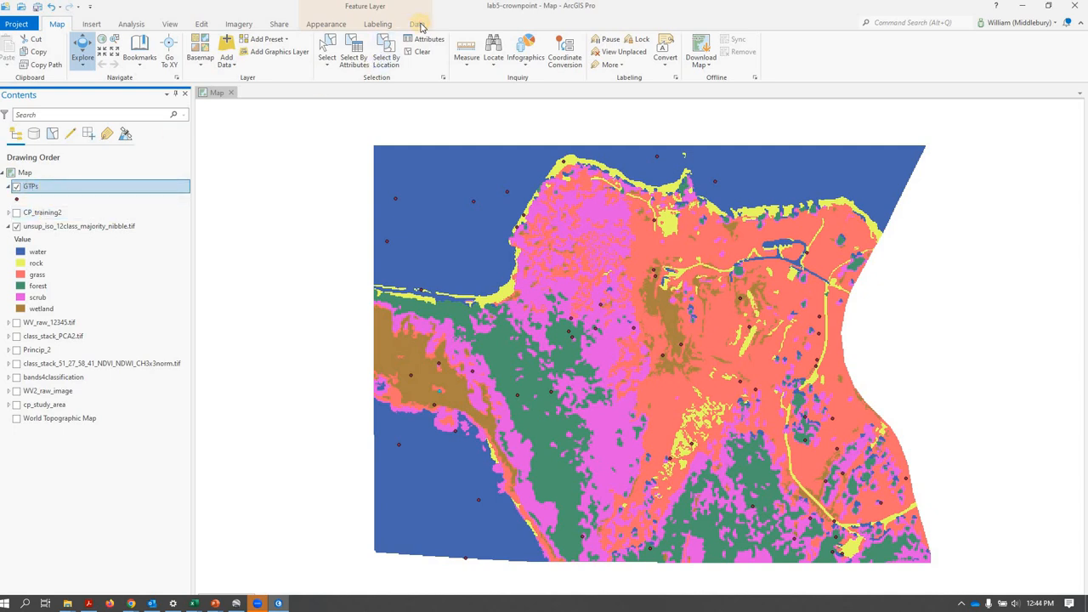
- In the Fields view, hide all GTPs fields except GroundTruth and name, and save
left_click(416, 23)
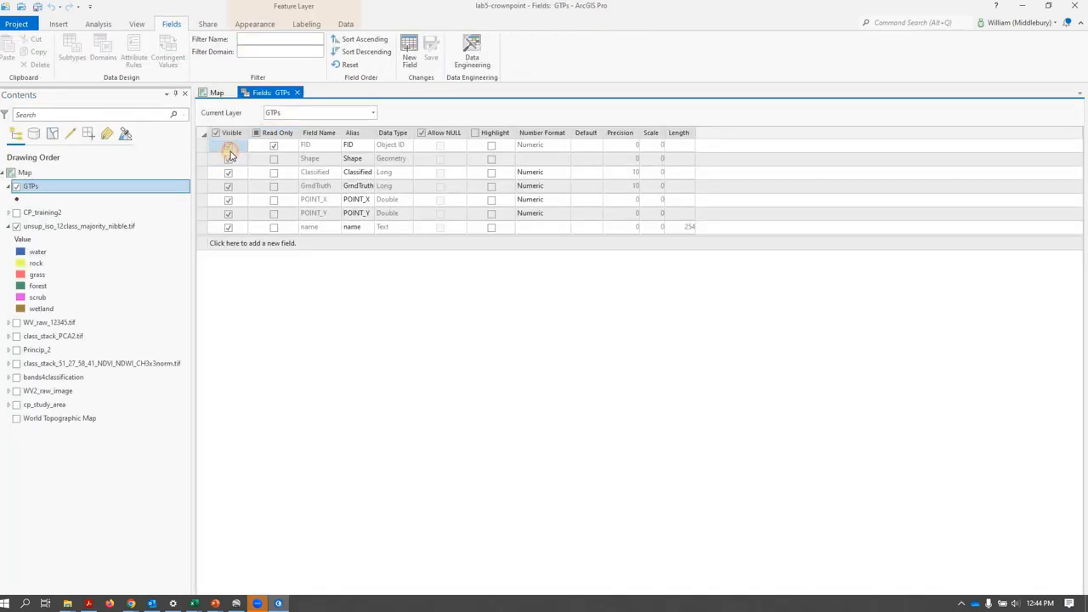
left_click(216, 133)
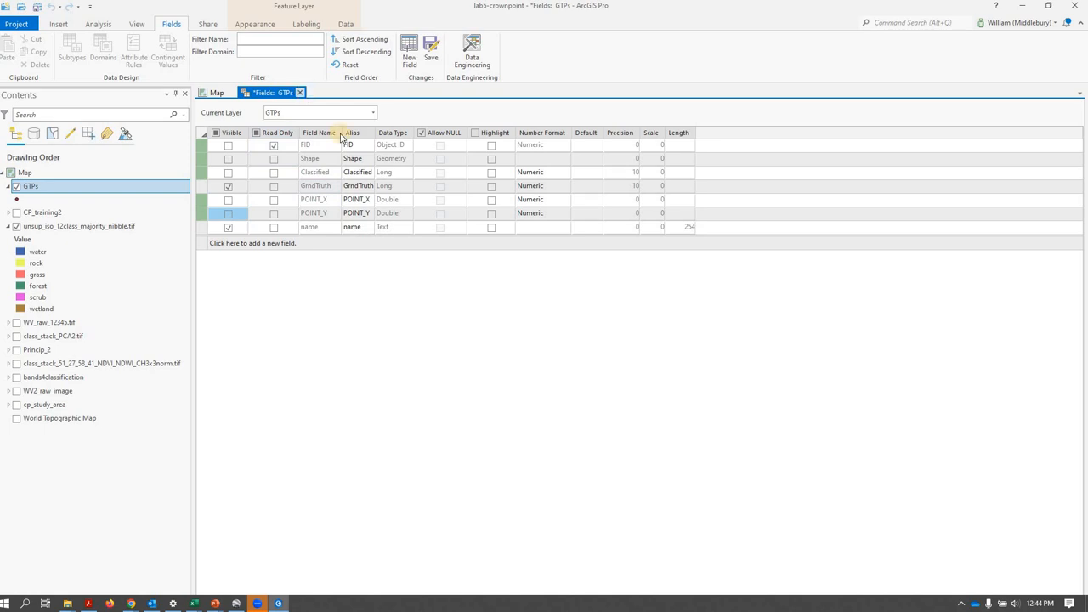
left_click(300, 92)
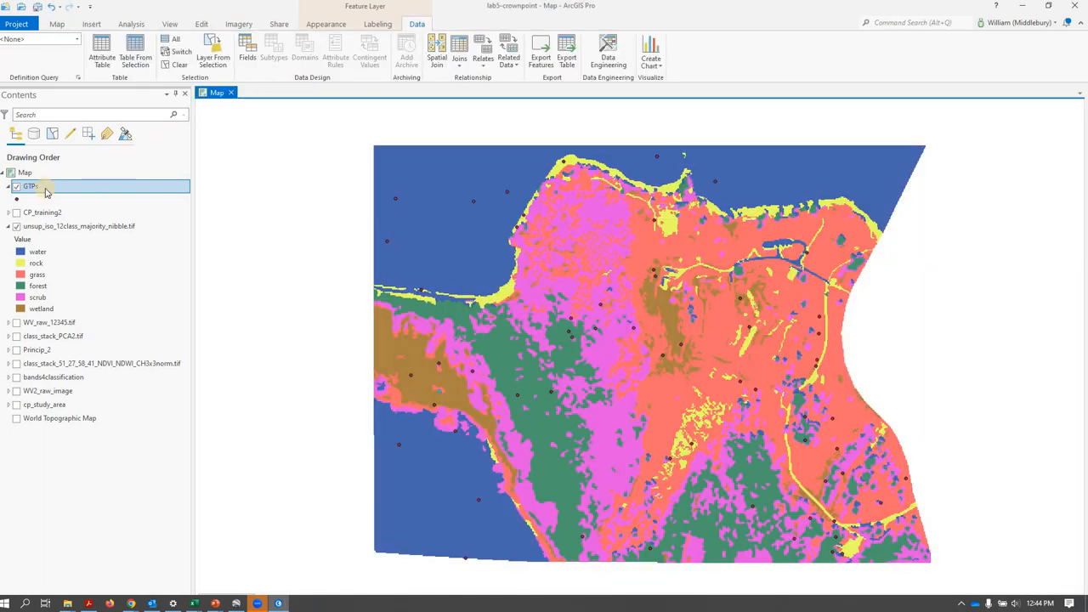
- Reopen the GTPs attribute table to check the visible fields, then close it
right_click(31, 185)
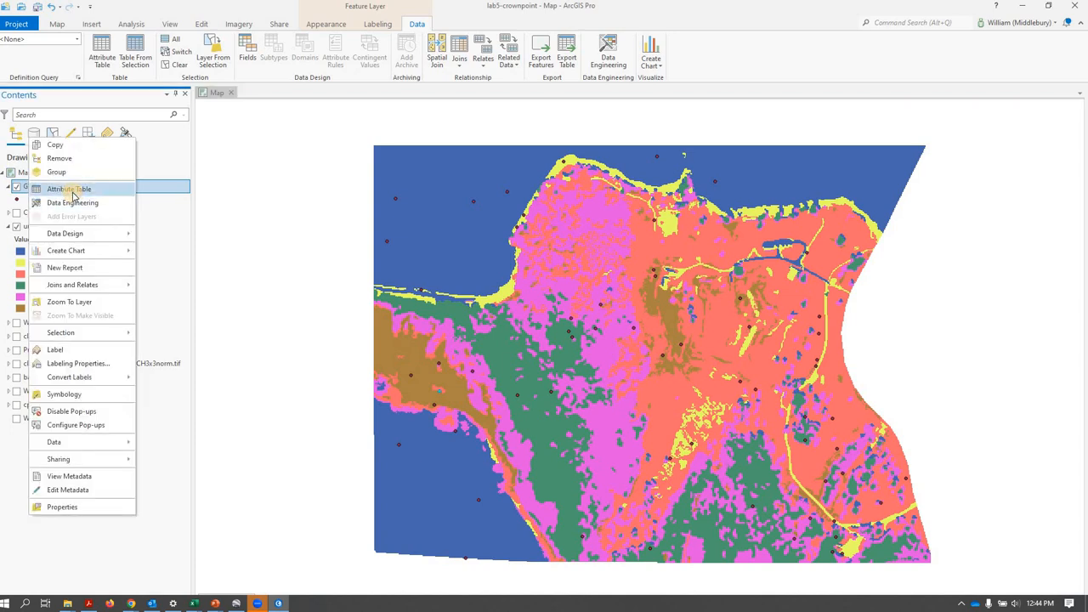
left_click(68, 189)
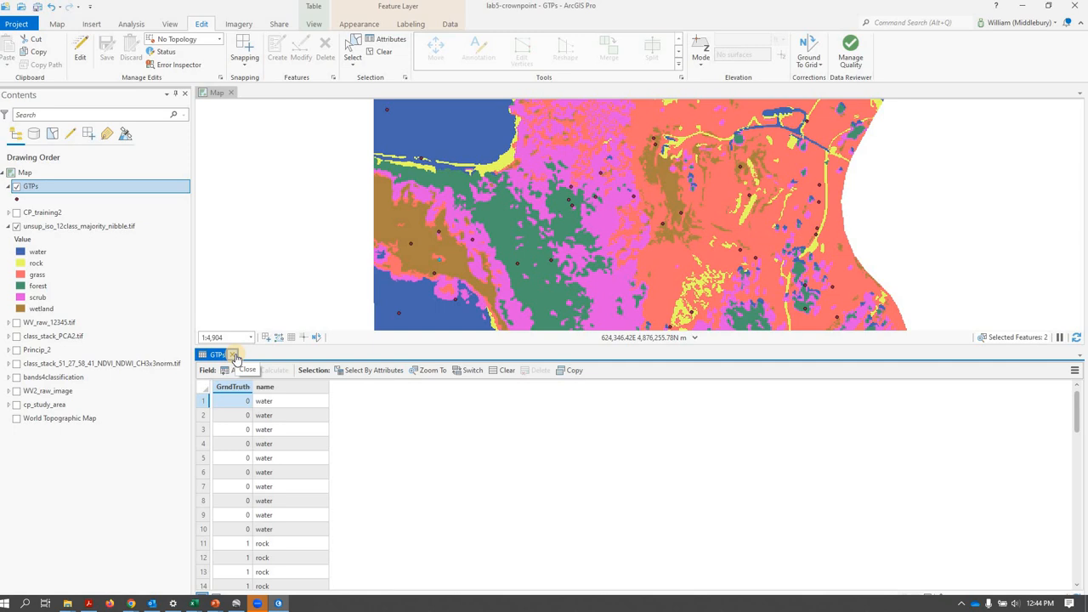
left_click(245, 355)
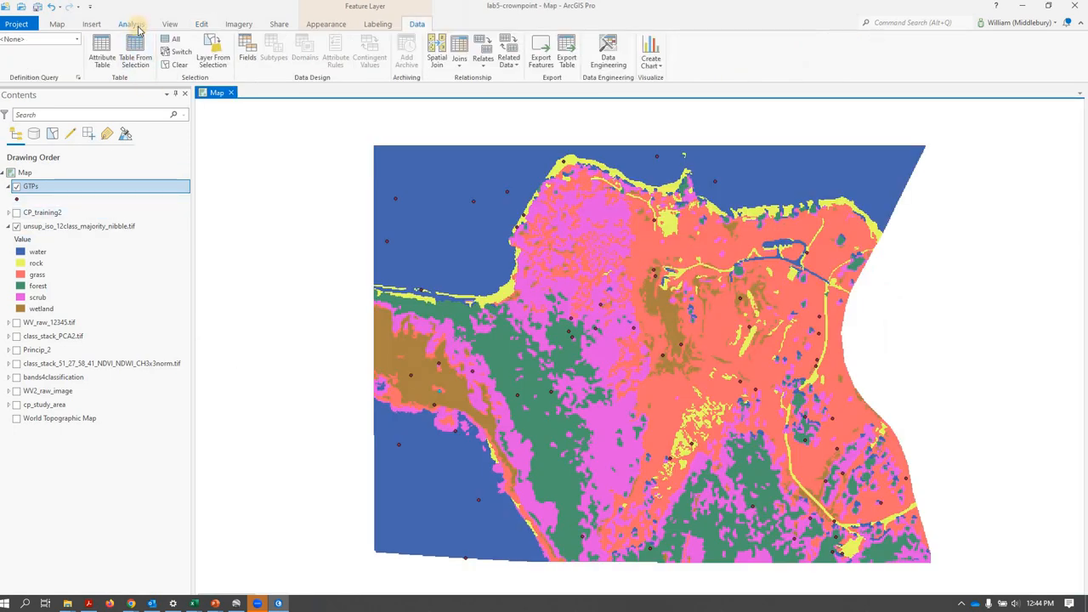
mouse_move(129, 20)
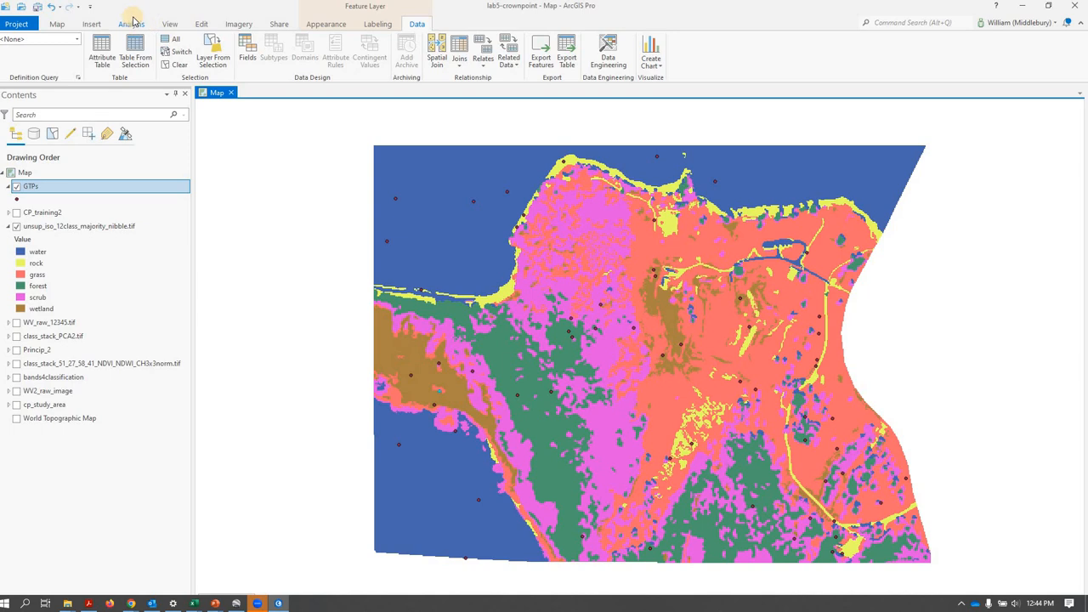
- Find the Layer To KML geoprocessing tool by searching 'kml'
left_click(130, 24)
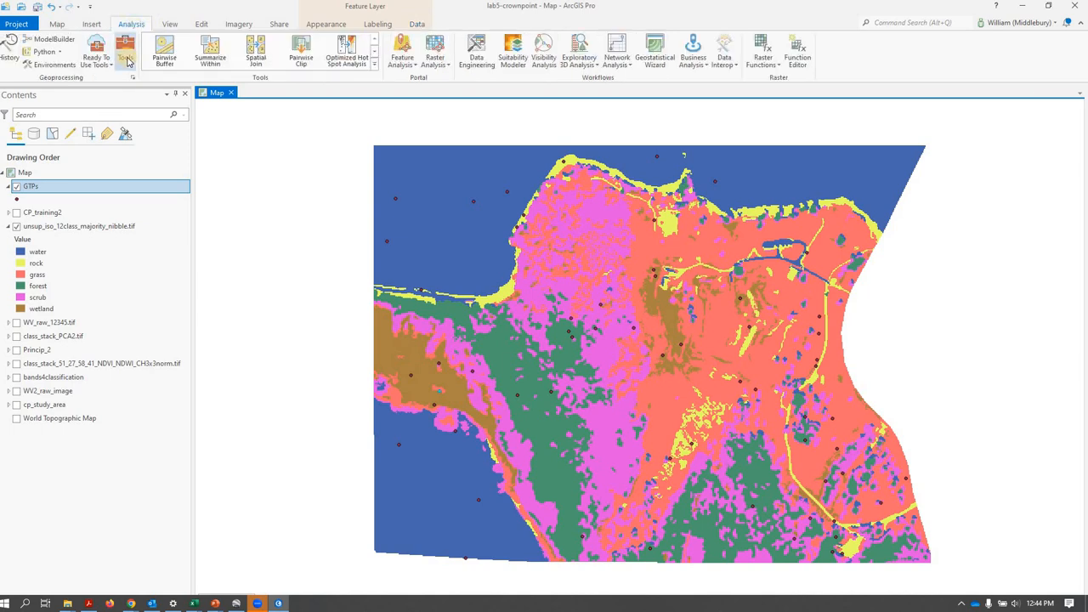
left_click(126, 51)
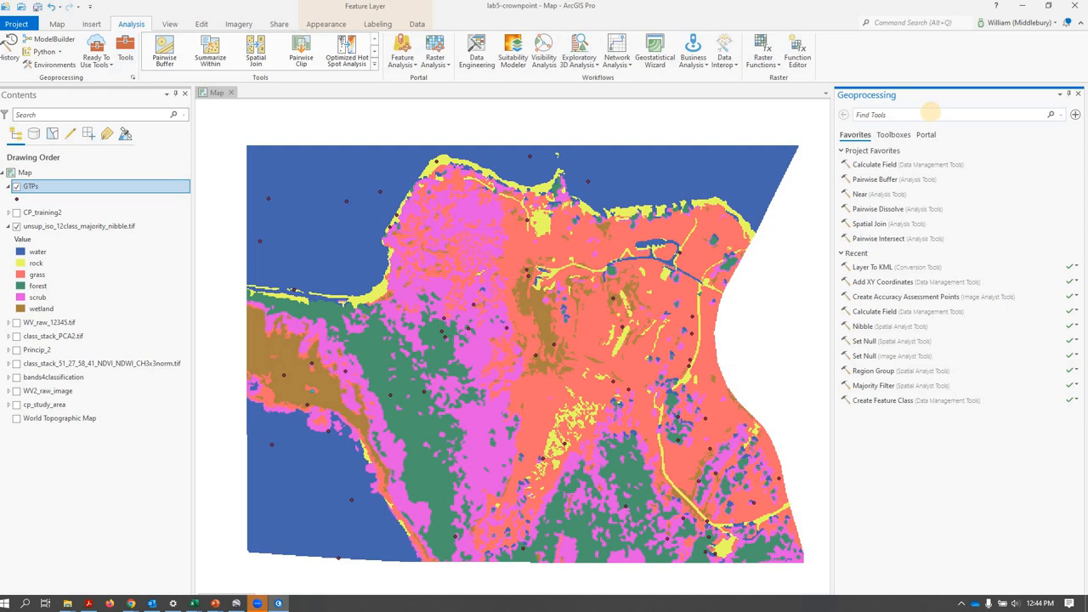
type("kml")
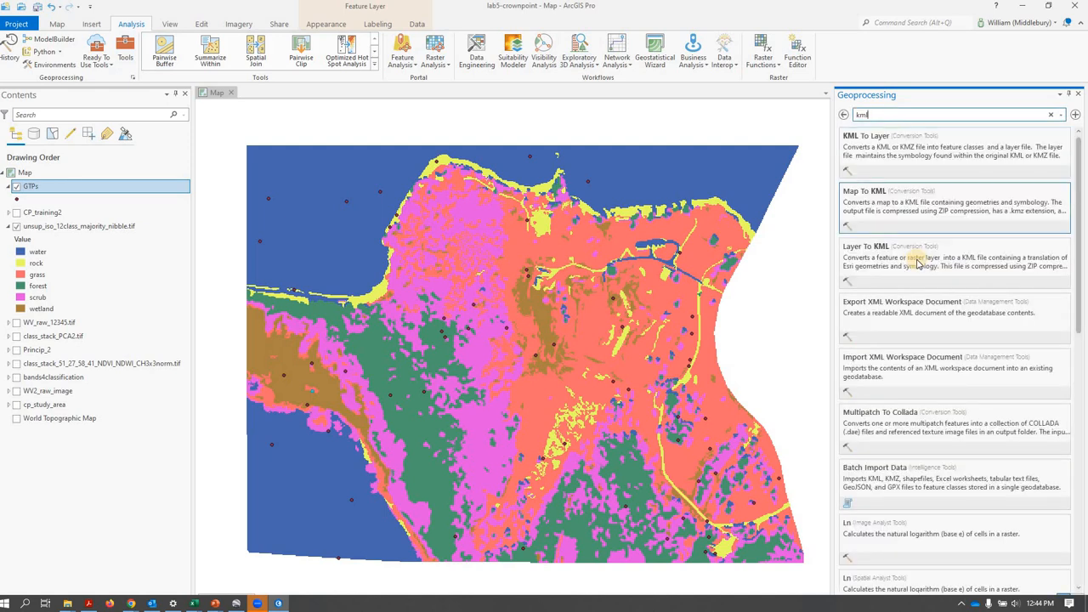
left_click(868, 247)
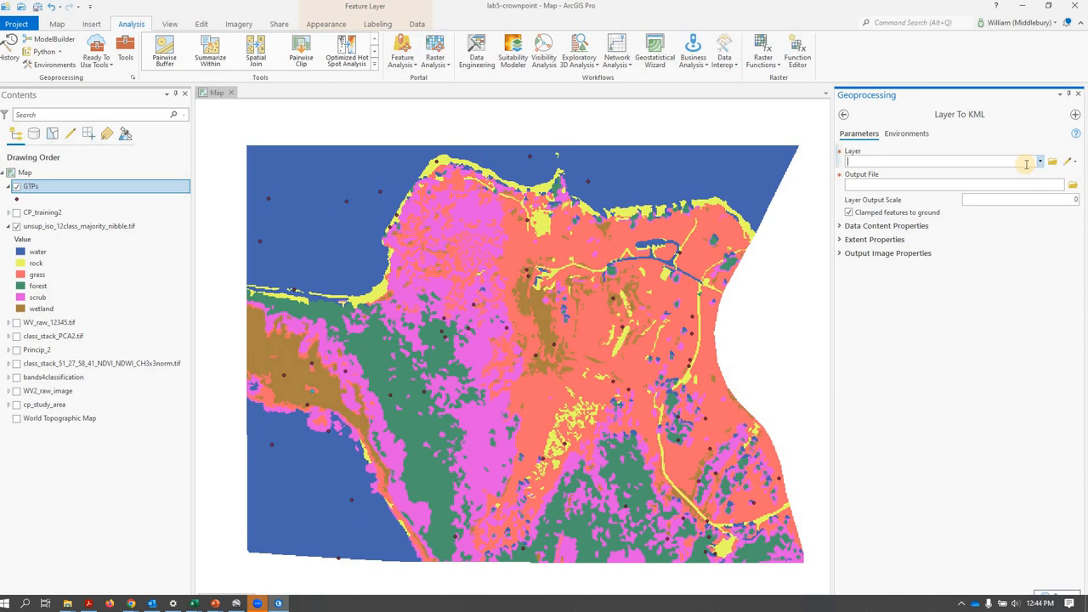
- Set GTPs as the input layer and GTPs.kmz in the output folder as the output file
left_click(1041, 162)
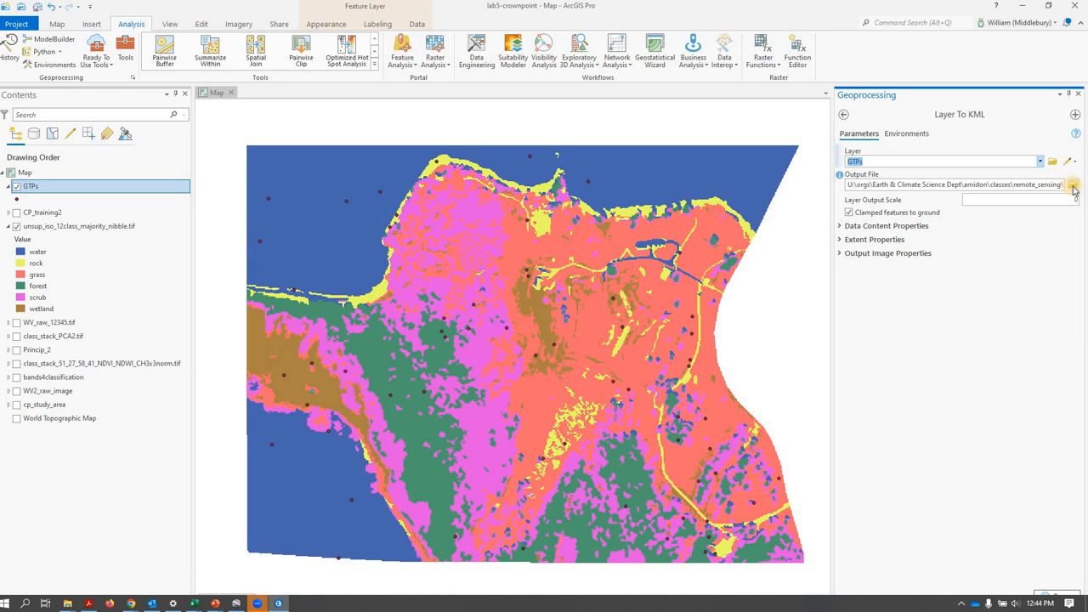
left_click(1073, 184)
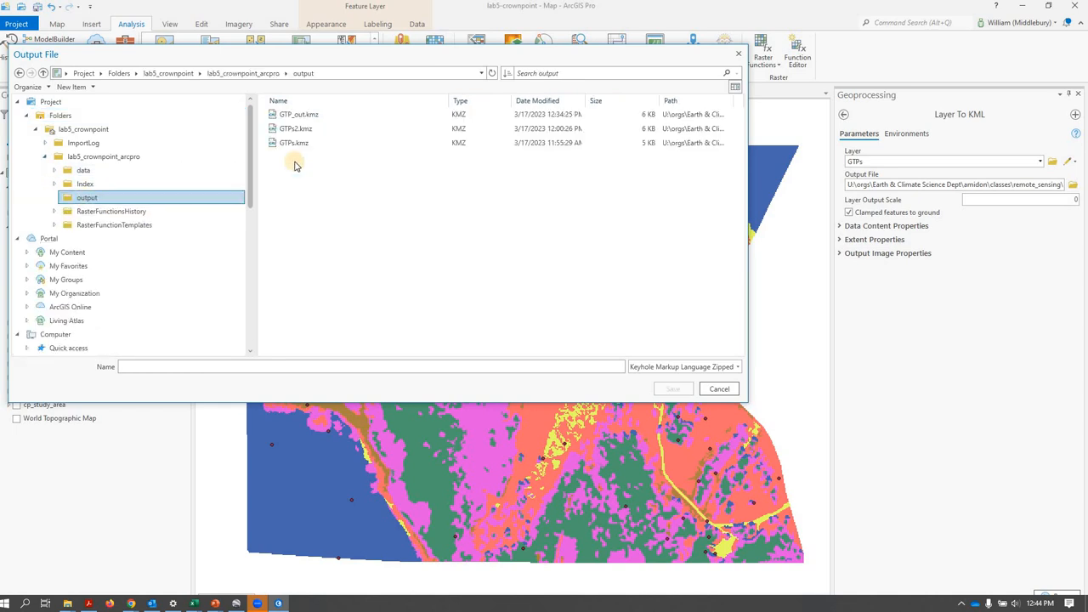
left_click(292, 143)
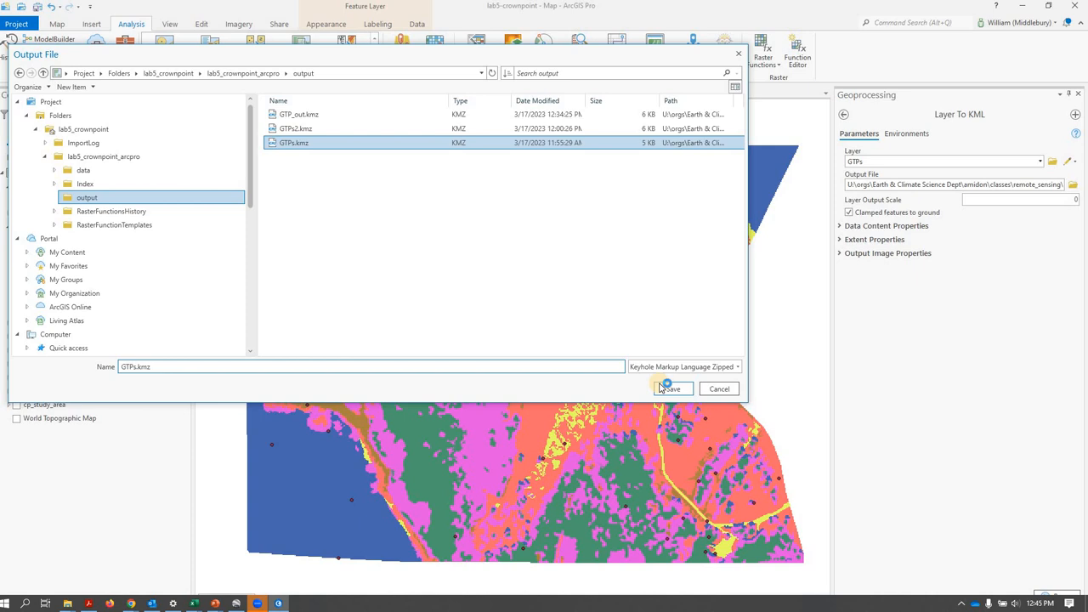
left_click(673, 388)
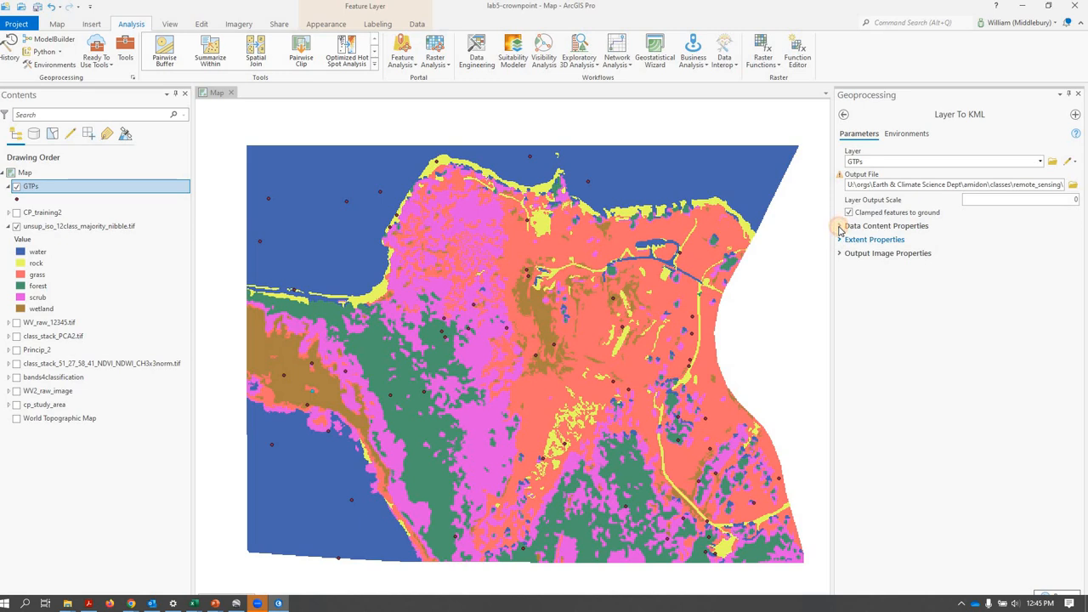
- Set the export's Extent property to match the GTPs layer
left_click(840, 239)
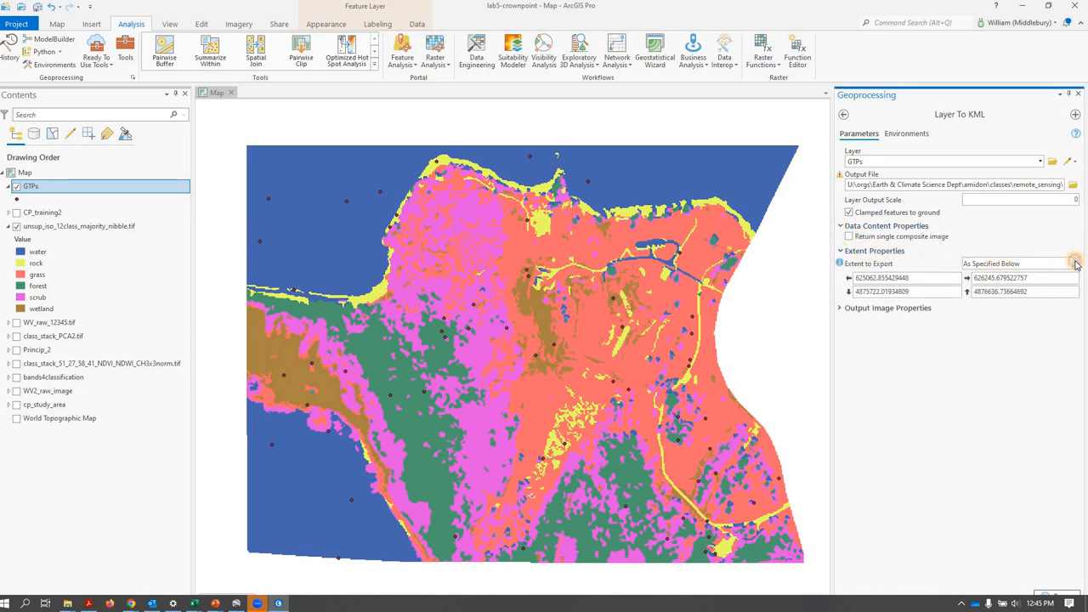
left_click(1075, 264)
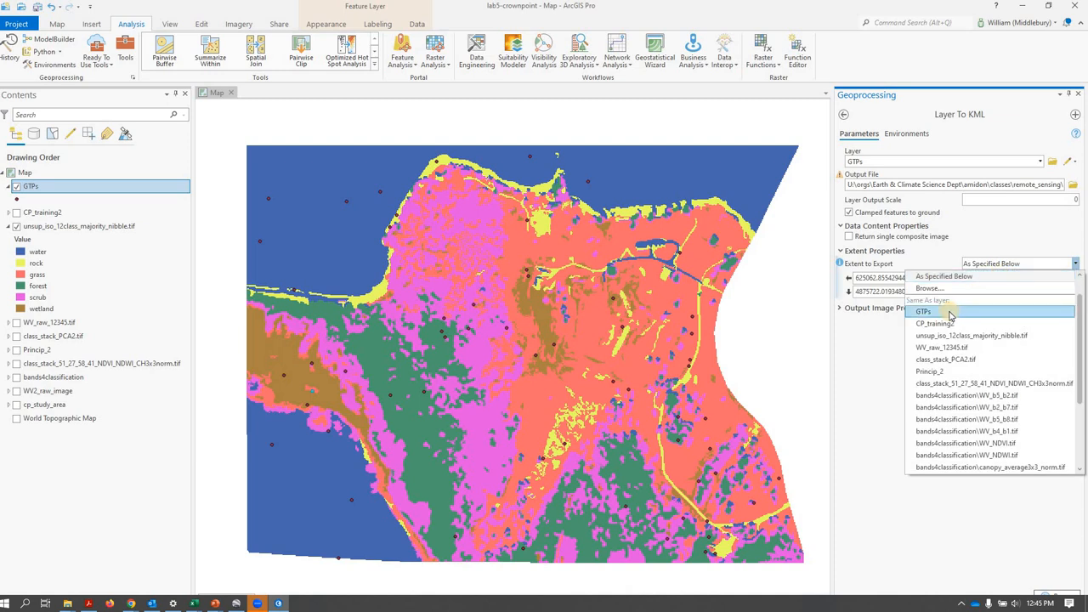
left_click(926, 312)
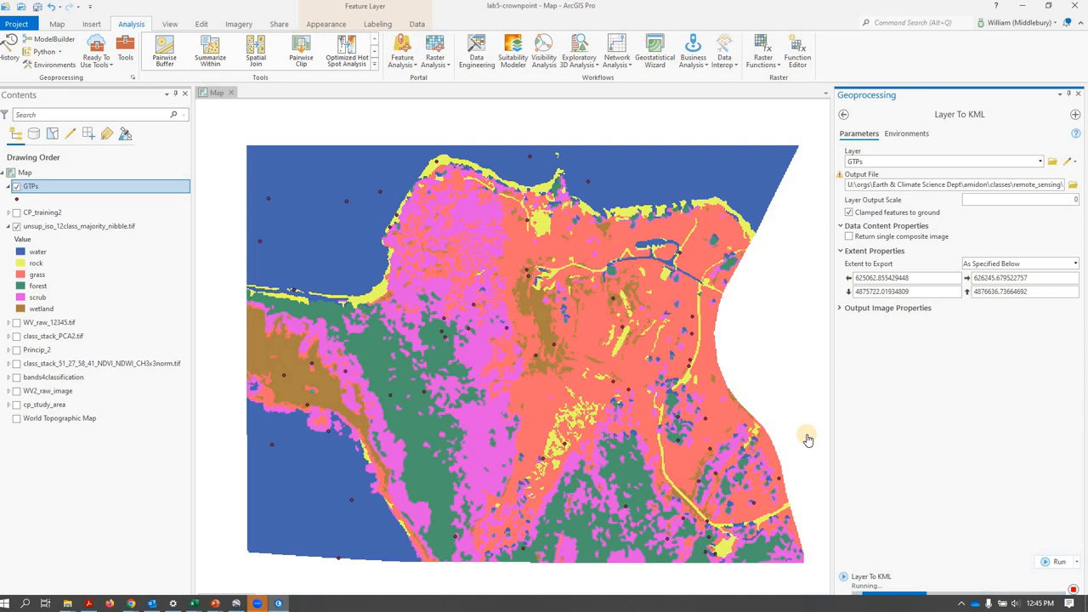
mouse_move(792, 376)
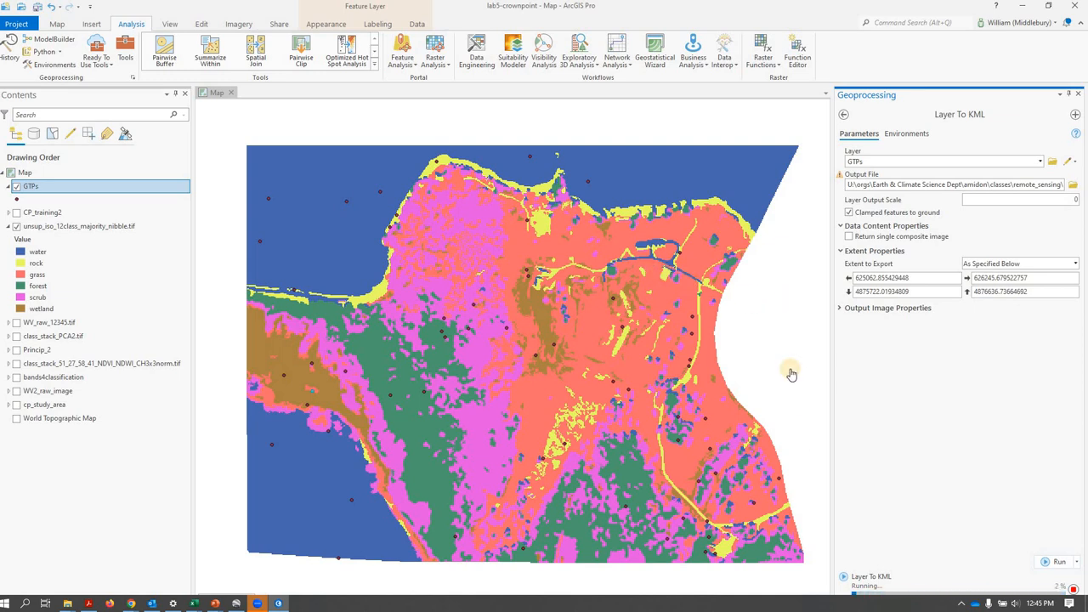
mouse_move(893, 497)
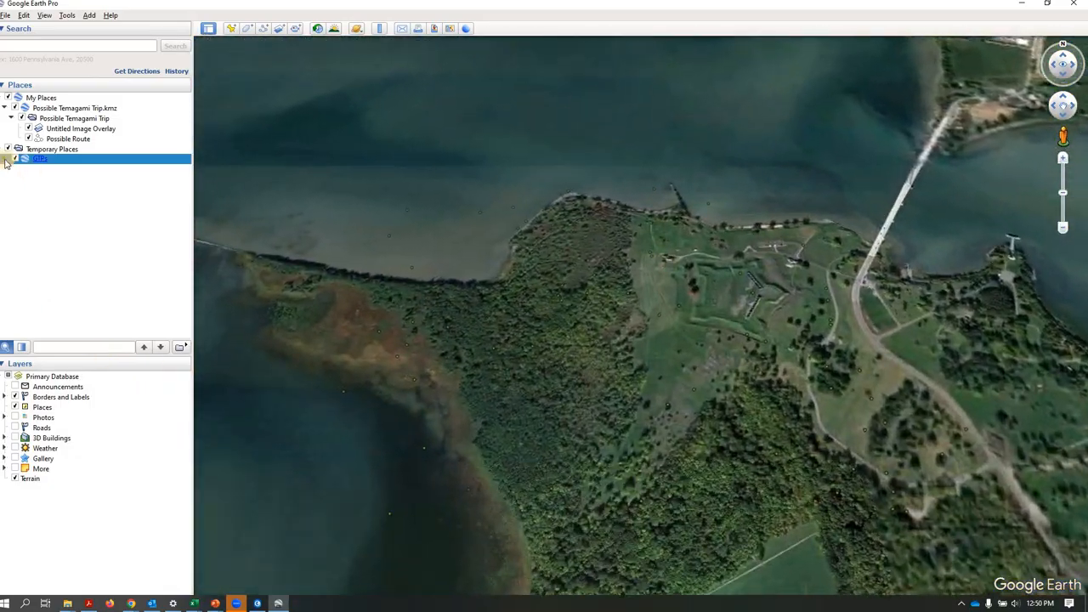
- Expand Temporary Places to the GTPs subfolder and select the folder of points
left_click(7, 160)
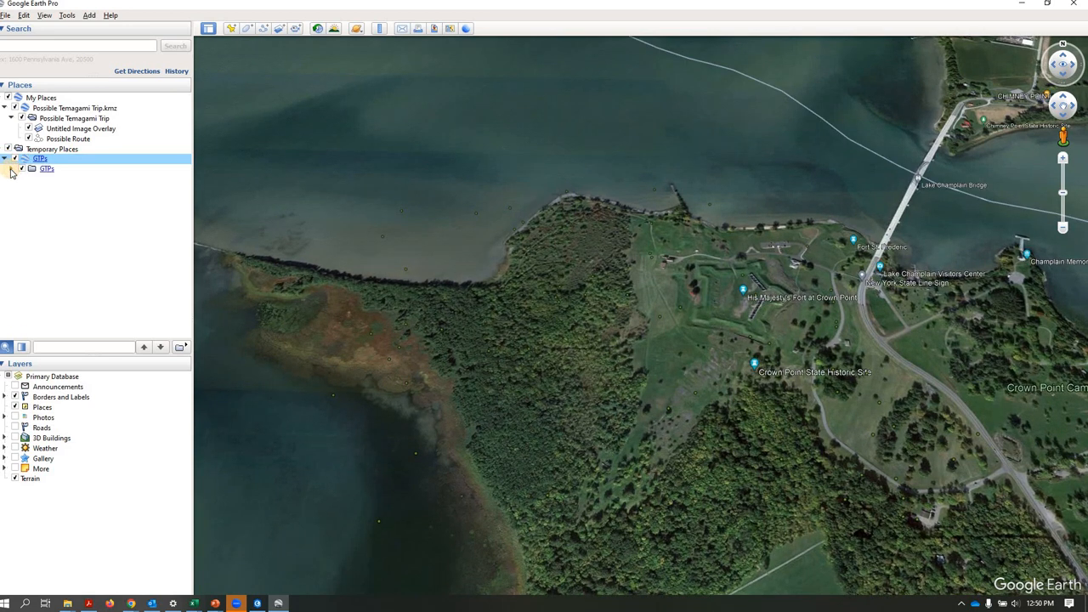
left_click(10, 168)
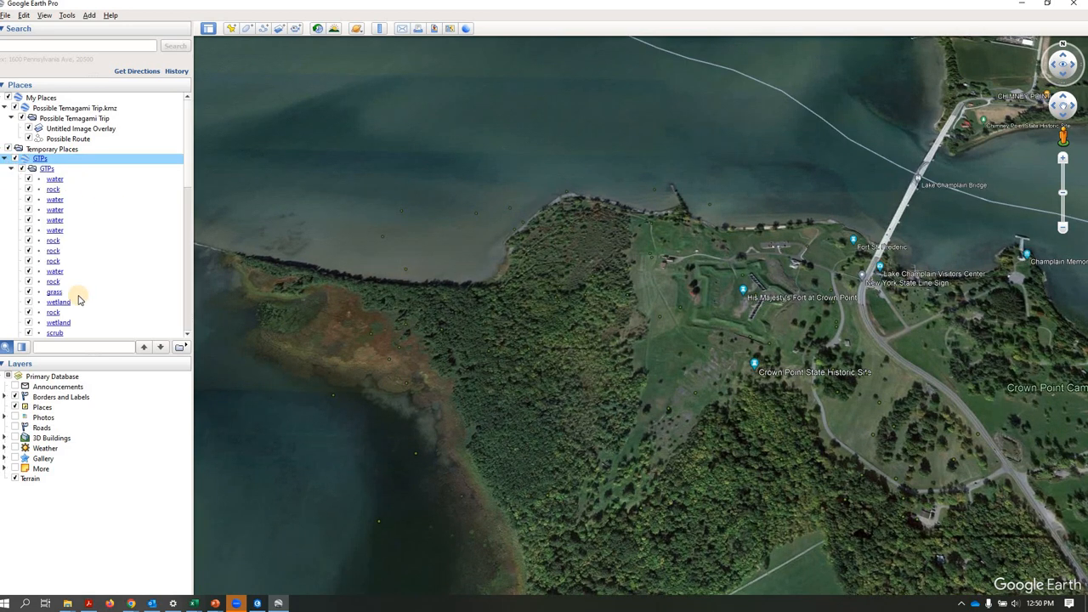
mouse_move(66, 169)
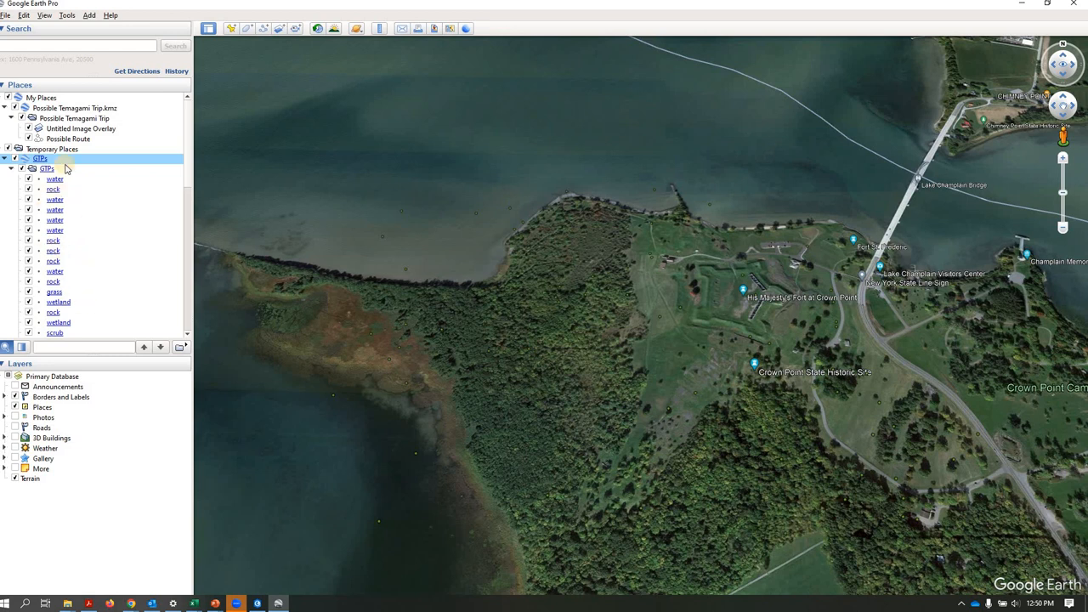
mouse_move(95, 177)
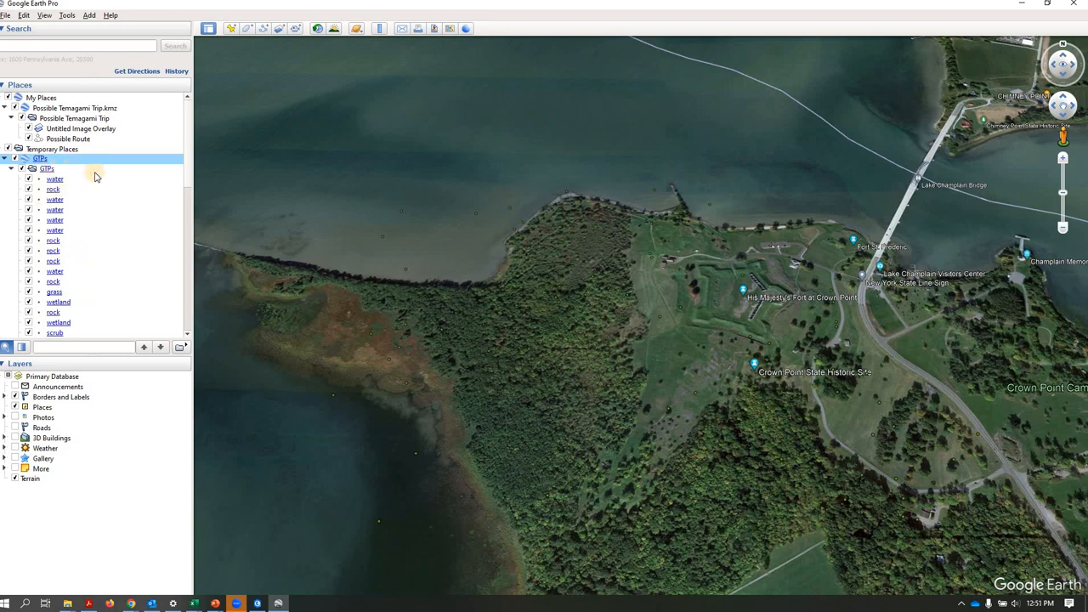
left_click(47, 169)
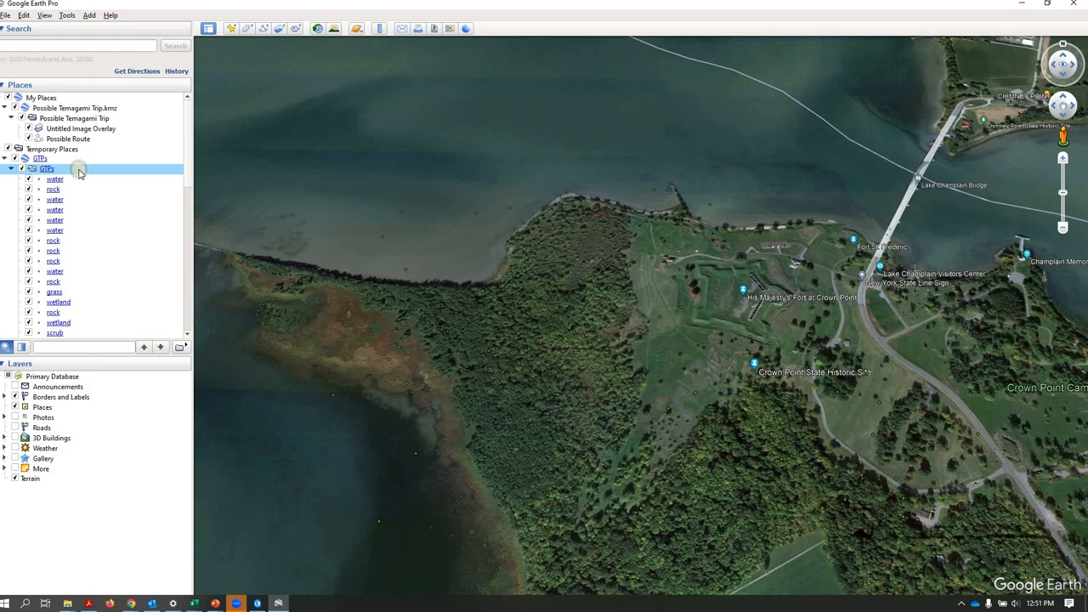
- In the GTPs folder's Style/Color properties, set a visible label colour and apply it
double_click(47, 168)
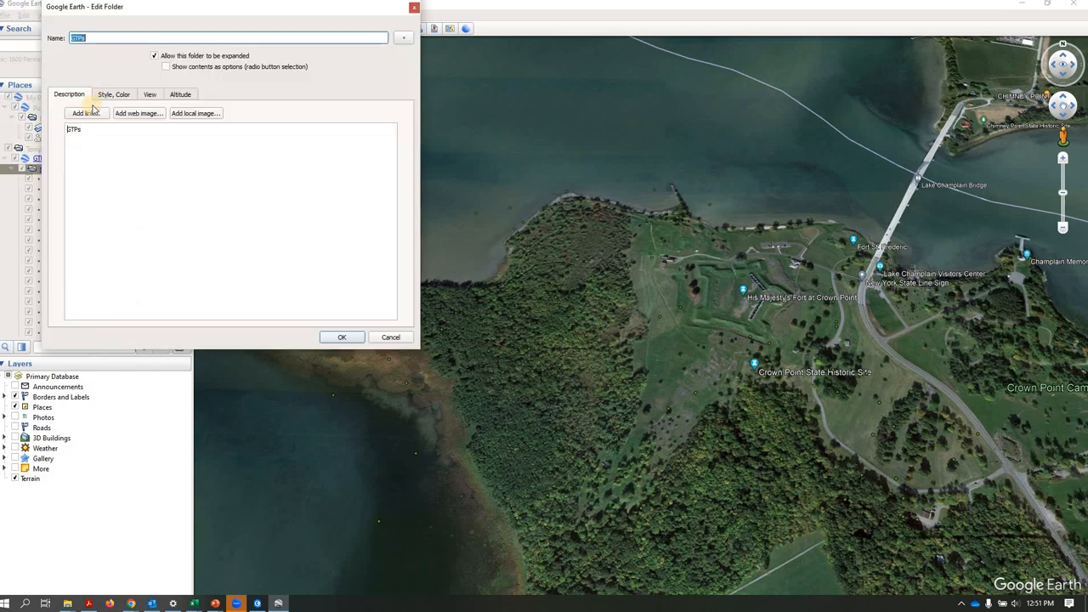
left_click(114, 93)
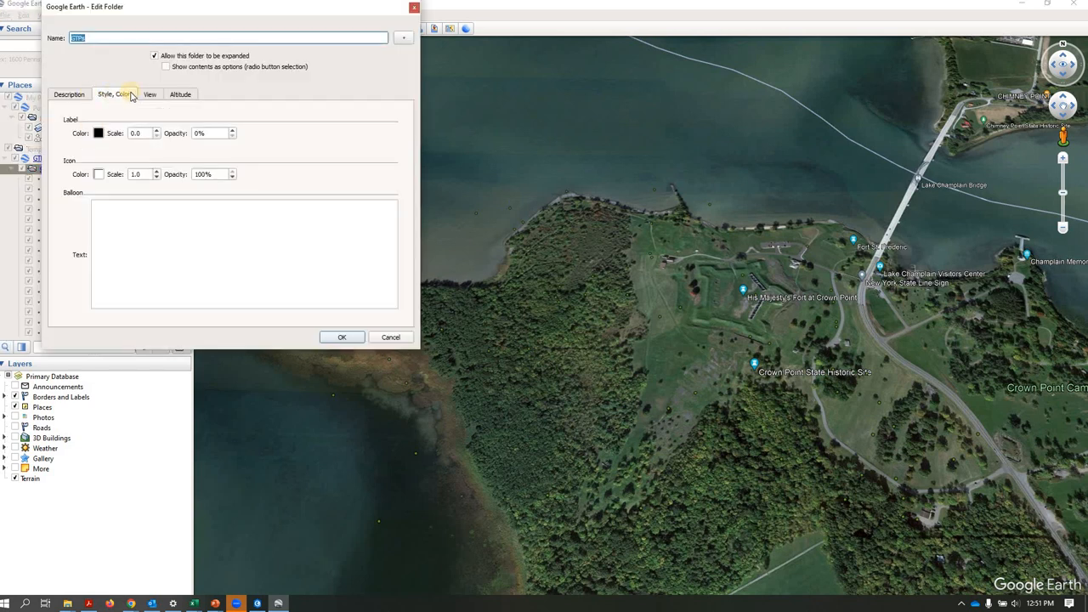
left_click(99, 132)
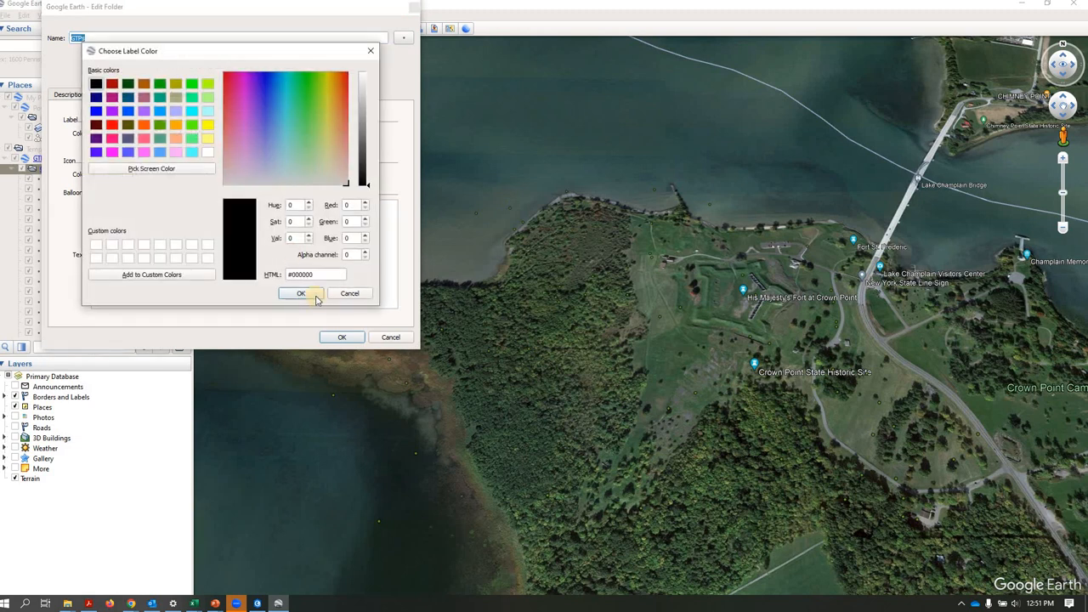
left_click(301, 292)
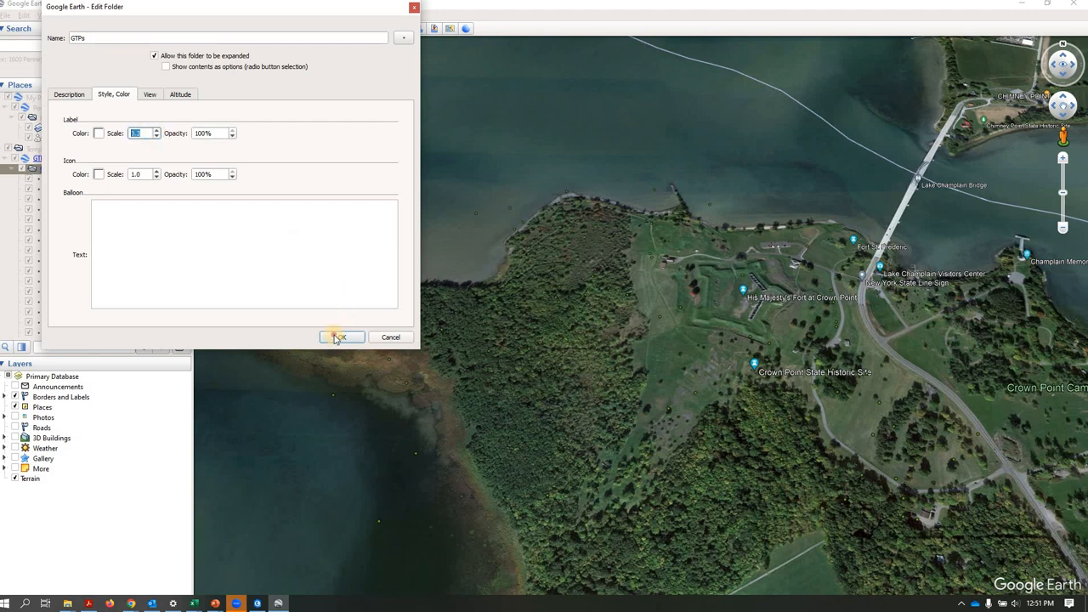
left_click(340, 336)
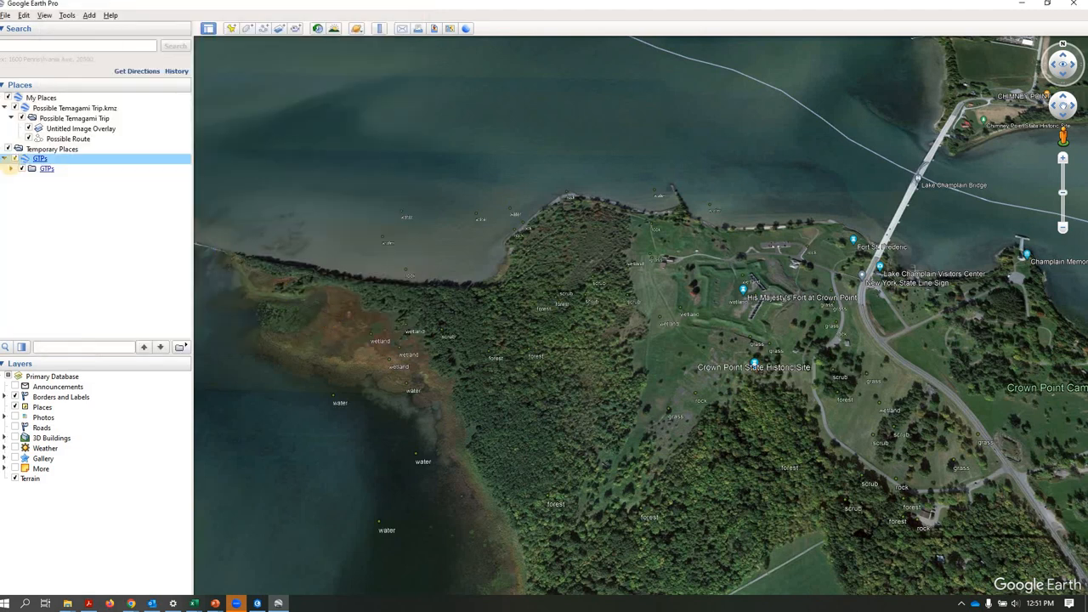